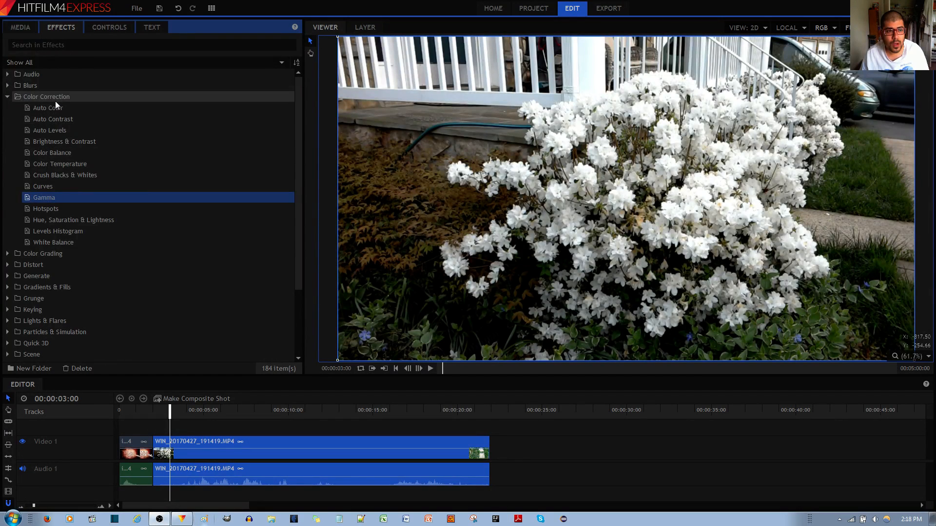
mouse_move(90, 215)
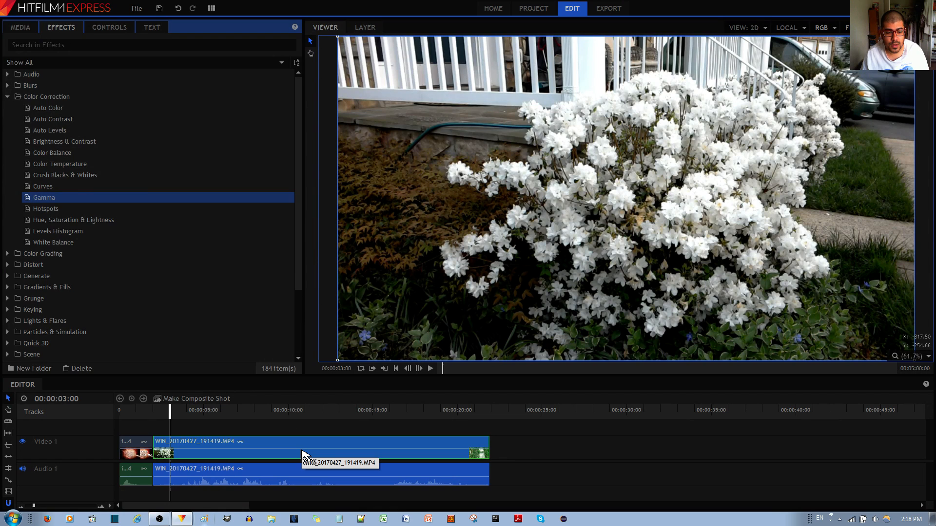
Step: Apply Gamma to the flower-bush clip and delete the duplicate Gamma copy from Controls
click(109, 28)
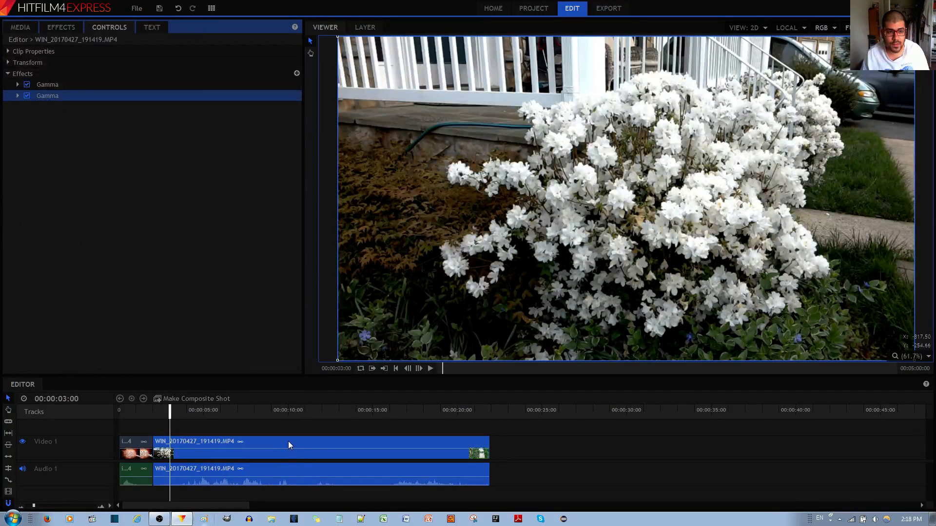
right_click(47, 84)
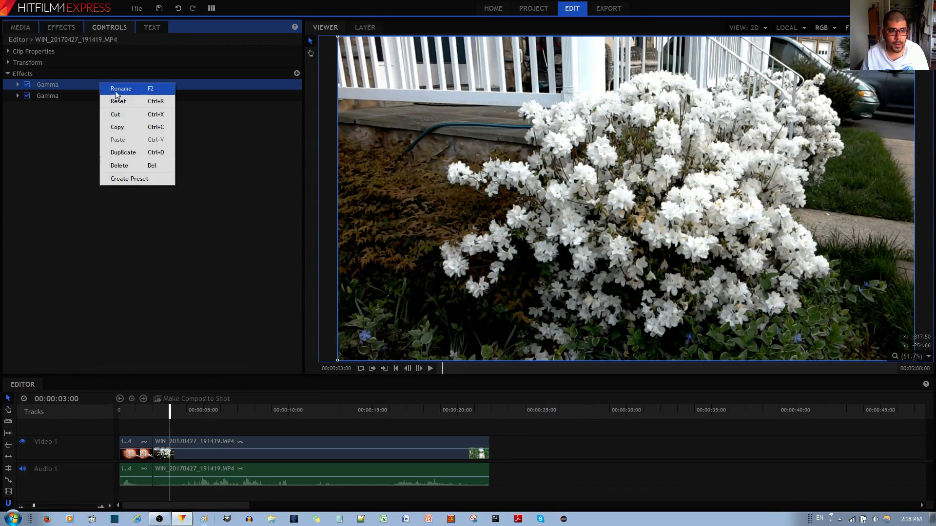
click(119, 166)
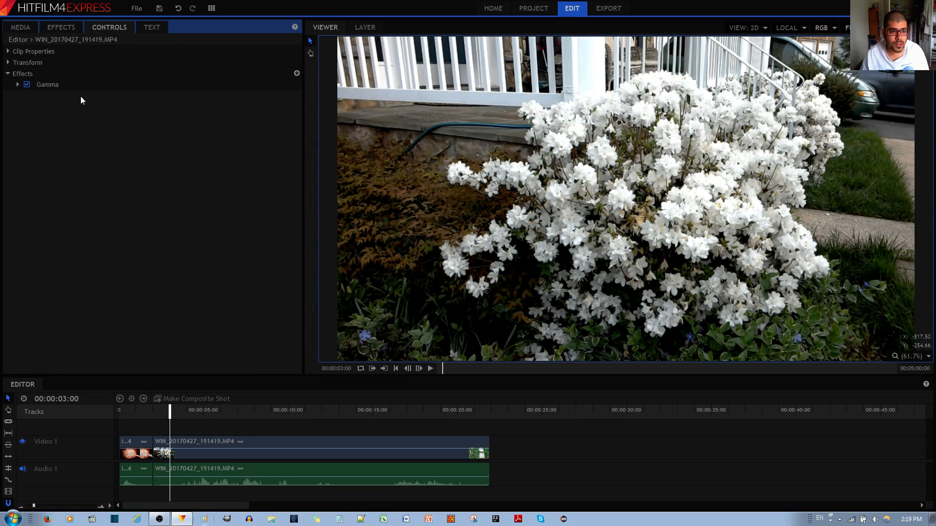
click(48, 84)
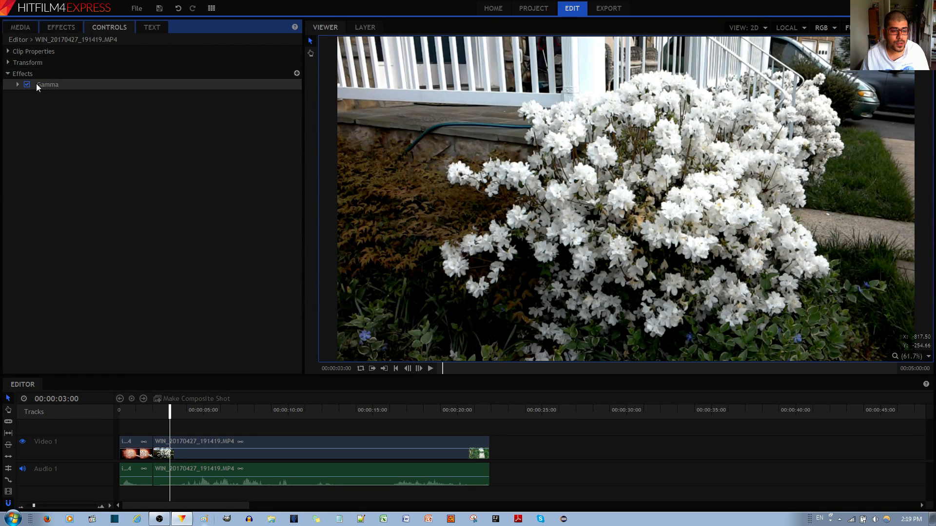
mouse_move(18, 84)
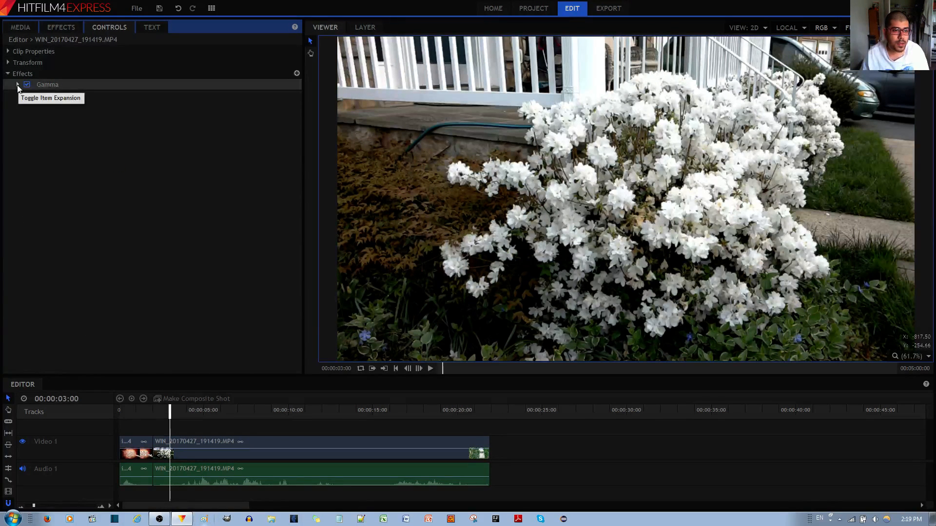
click(18, 83)
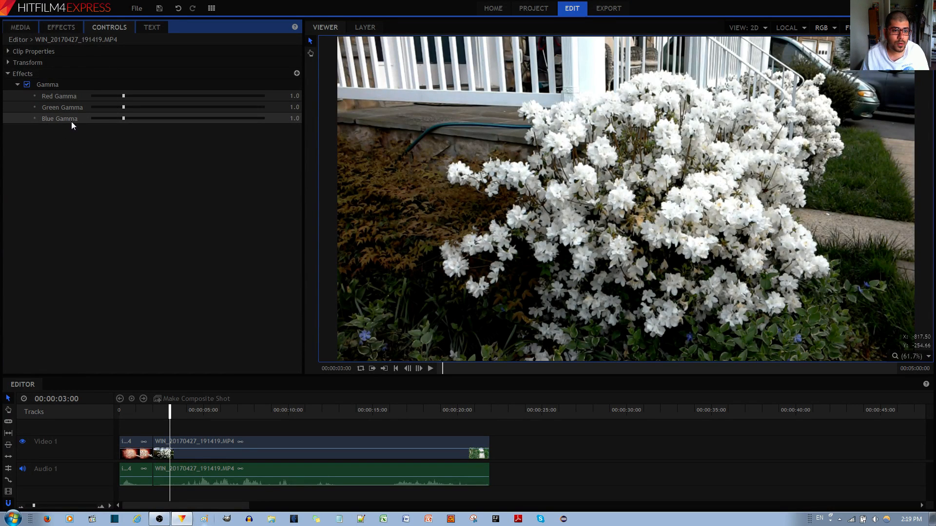
mouse_move(227, 150)
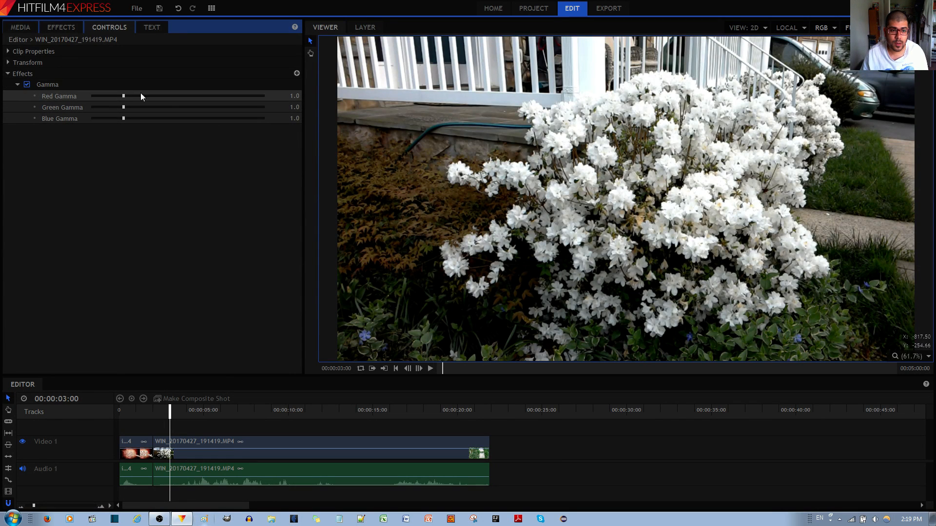
drag(124, 96, 140, 96)
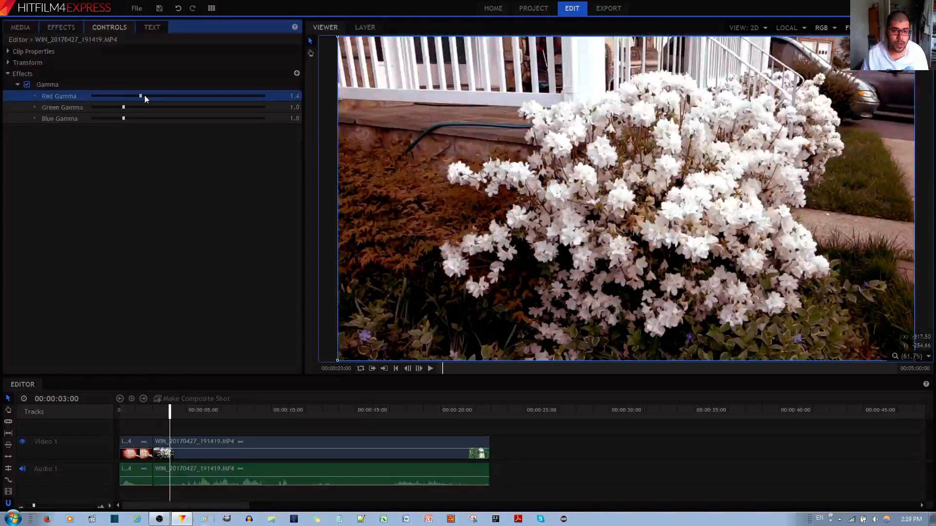
drag(141, 97, 250, 97)
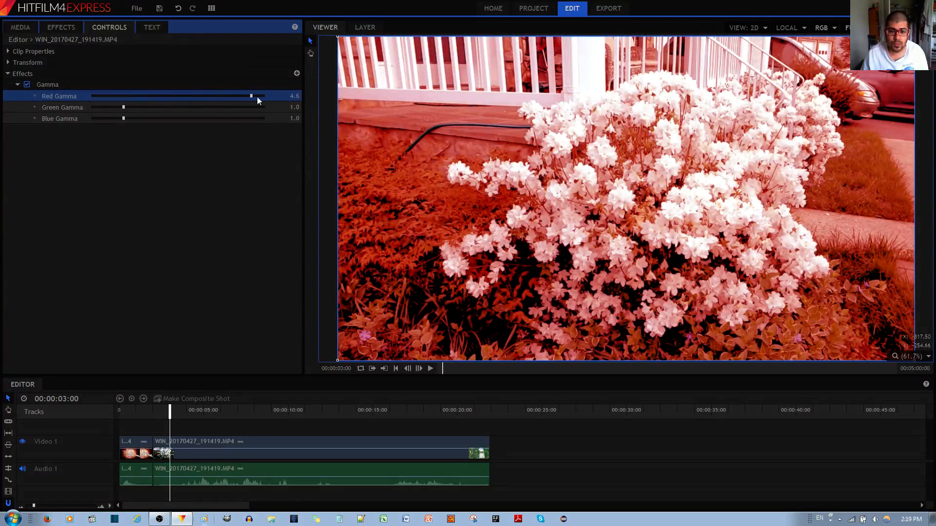
drag(250, 96, 262, 95)
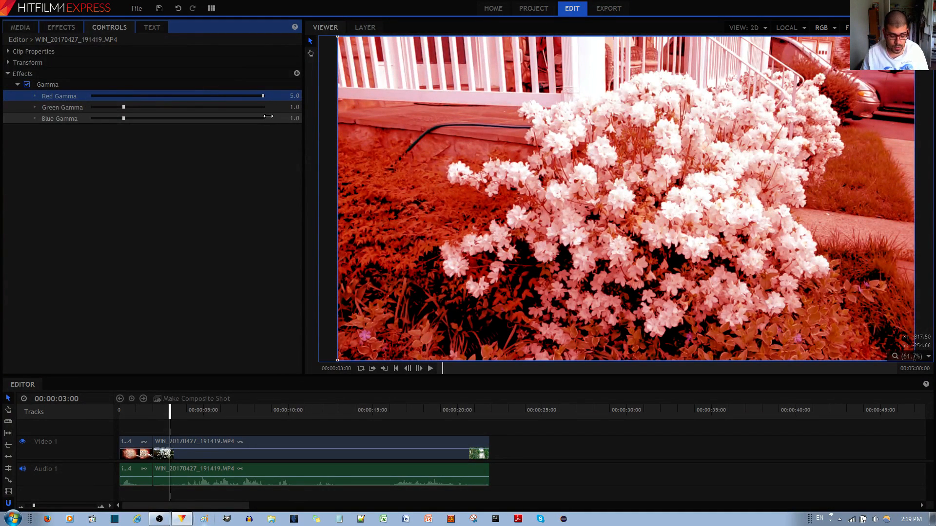
drag(261, 96, 123, 95)
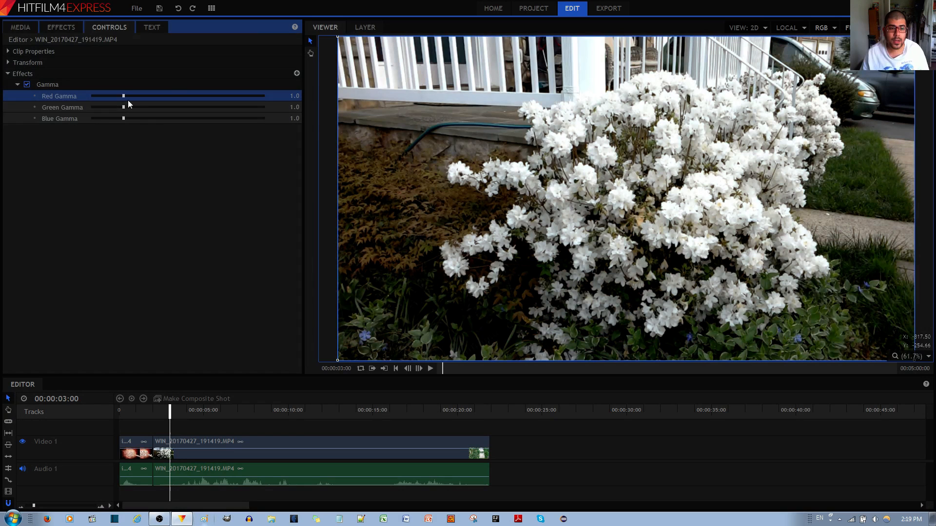
mouse_move(175, 153)
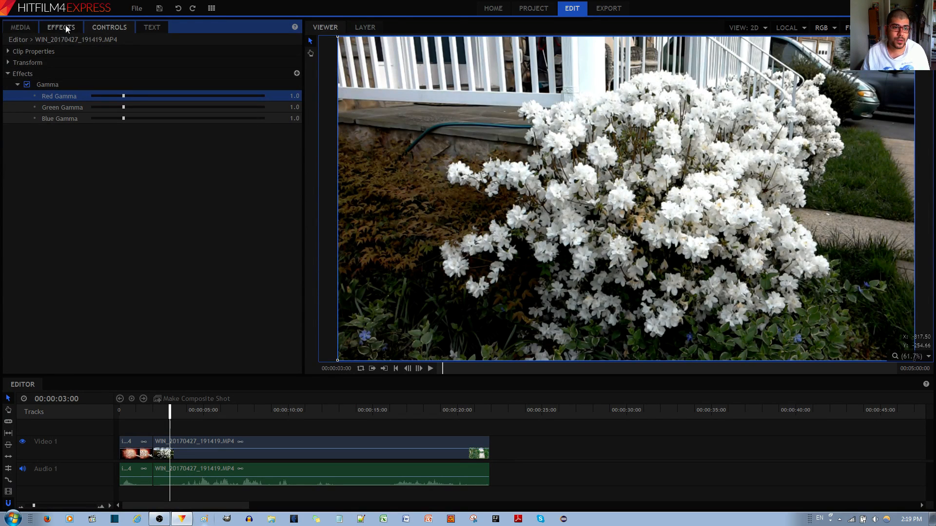
click(61, 27)
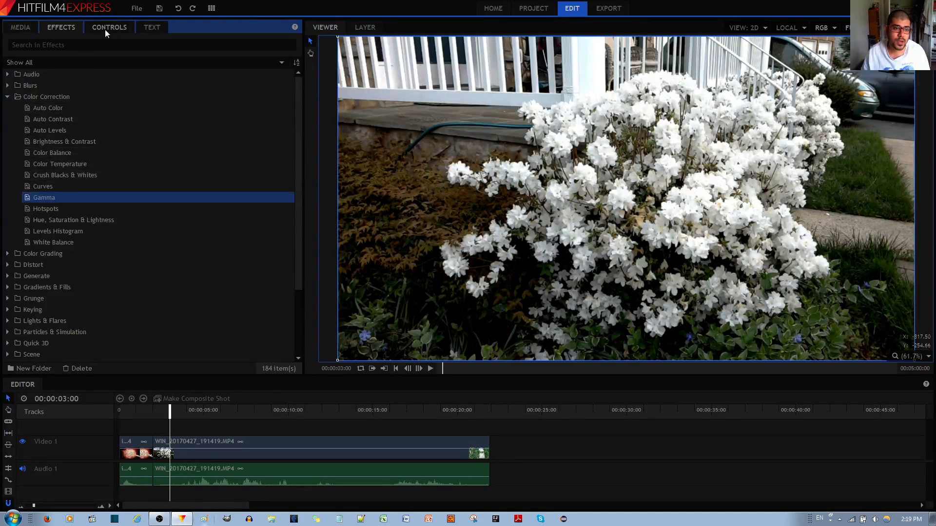
click(108, 28)
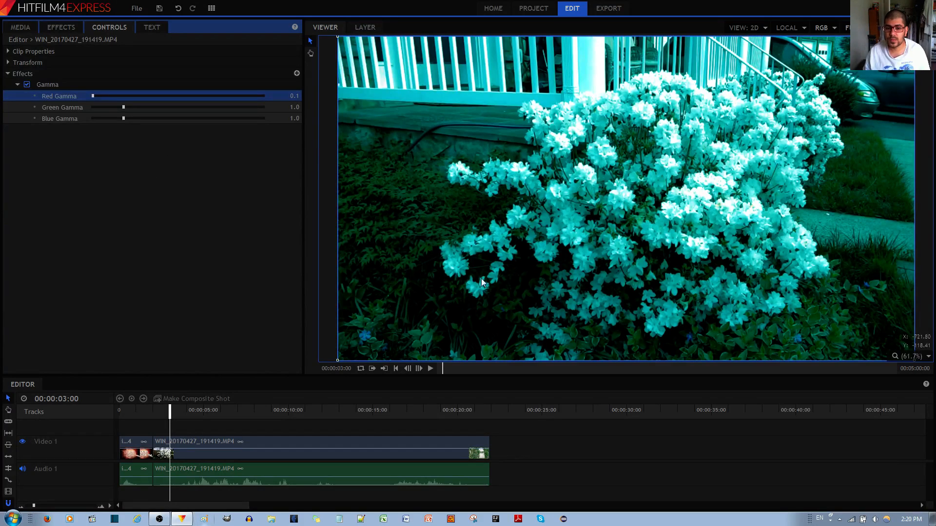
mouse_move(585, 201)
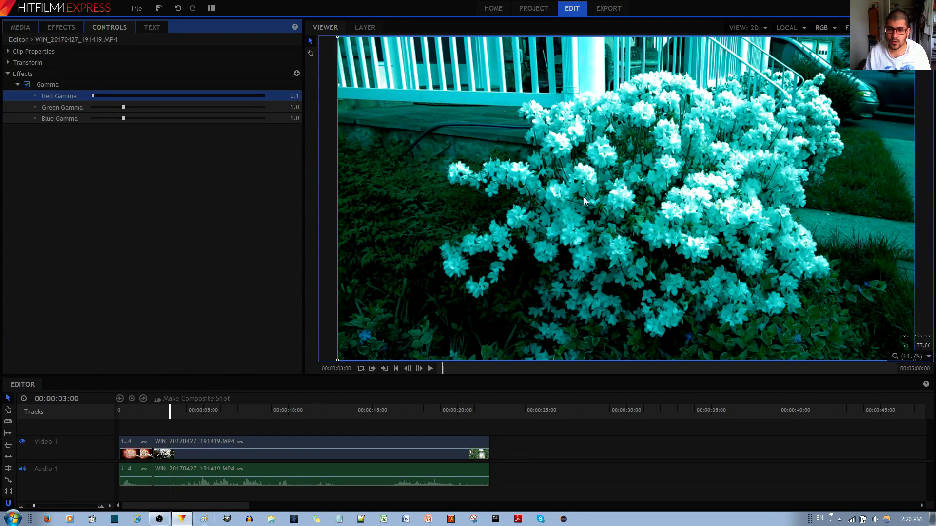
mouse_move(568, 221)
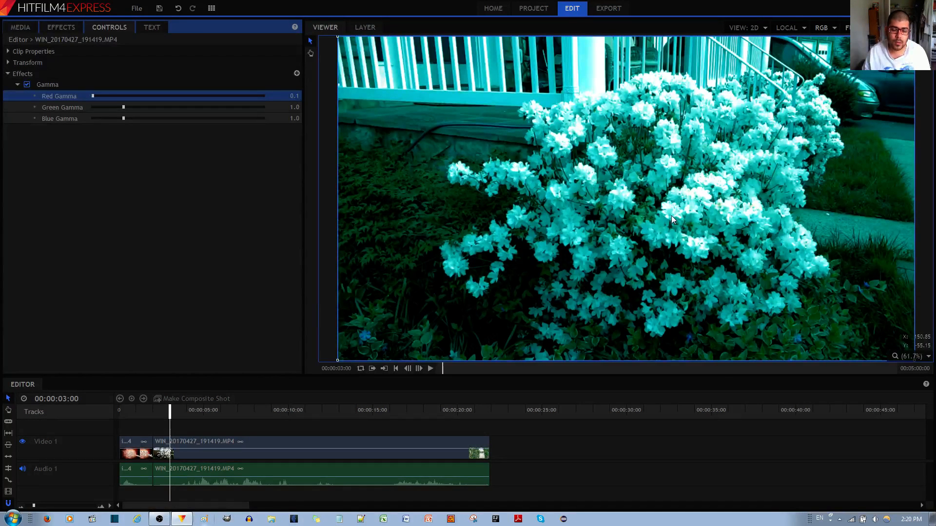
mouse_move(531, 166)
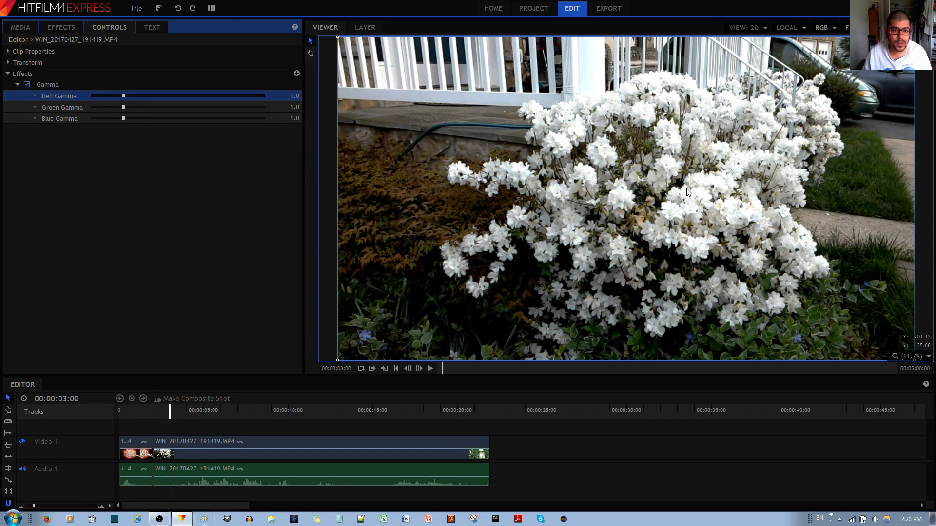
drag(124, 97, 91, 96)
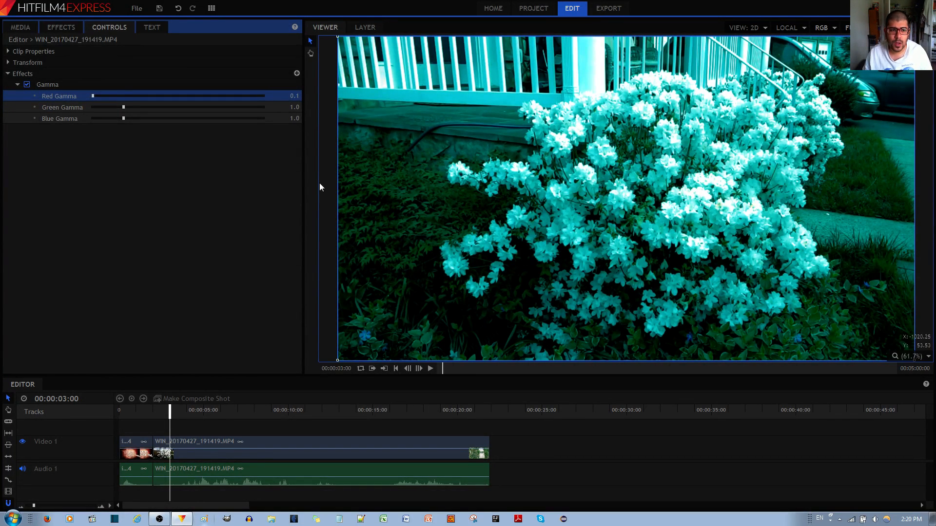
drag(93, 96, 124, 95)
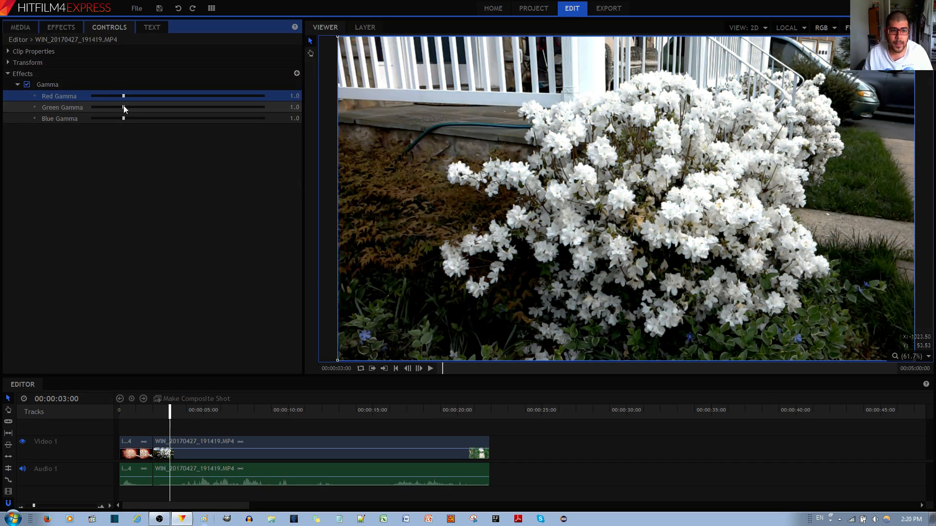
drag(123, 107, 148, 107)
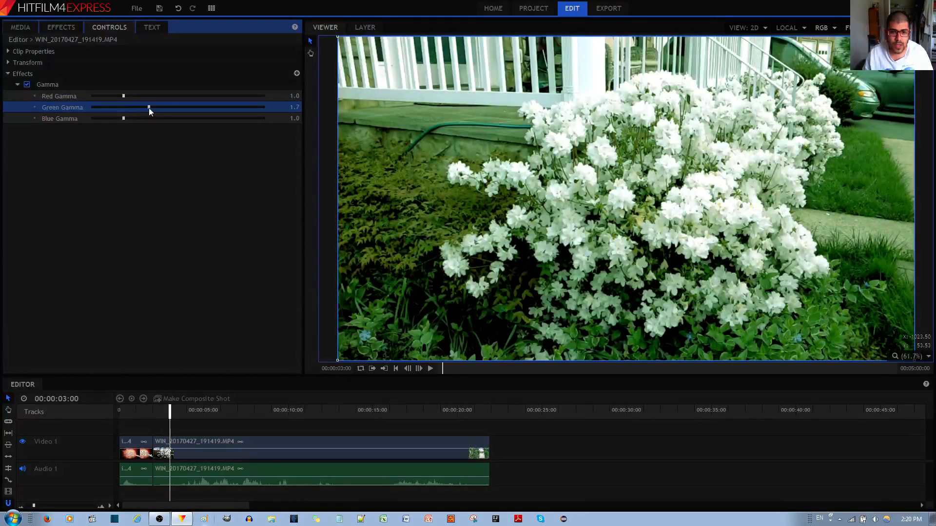
drag(148, 107, 137, 107)
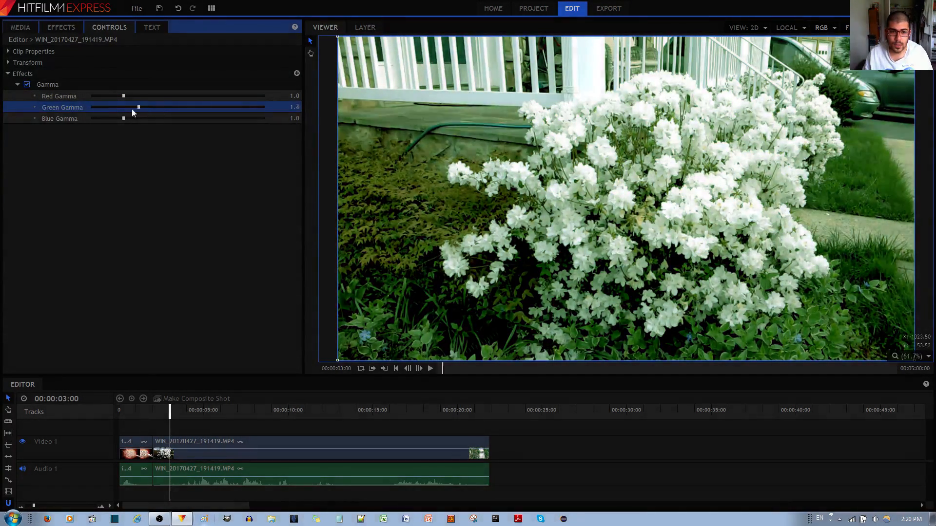
drag(137, 108, 102, 107)
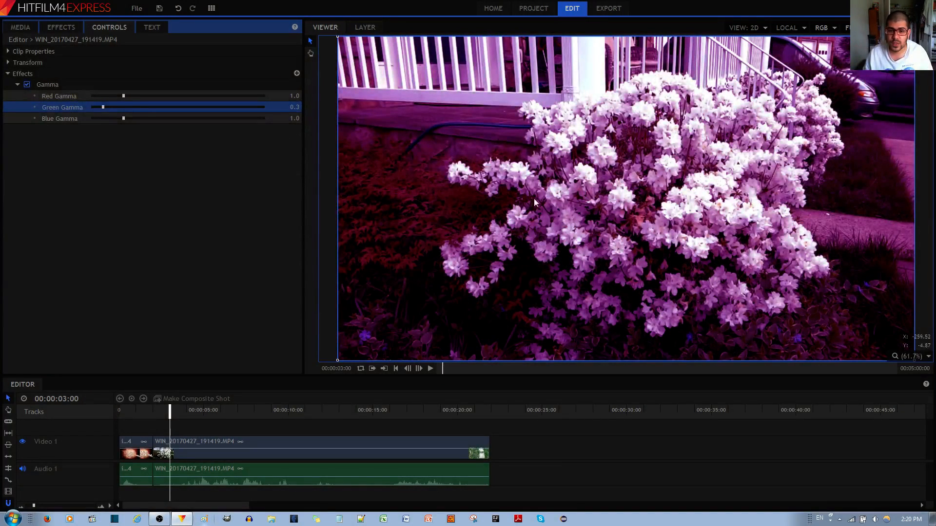
drag(103, 107, 124, 107)
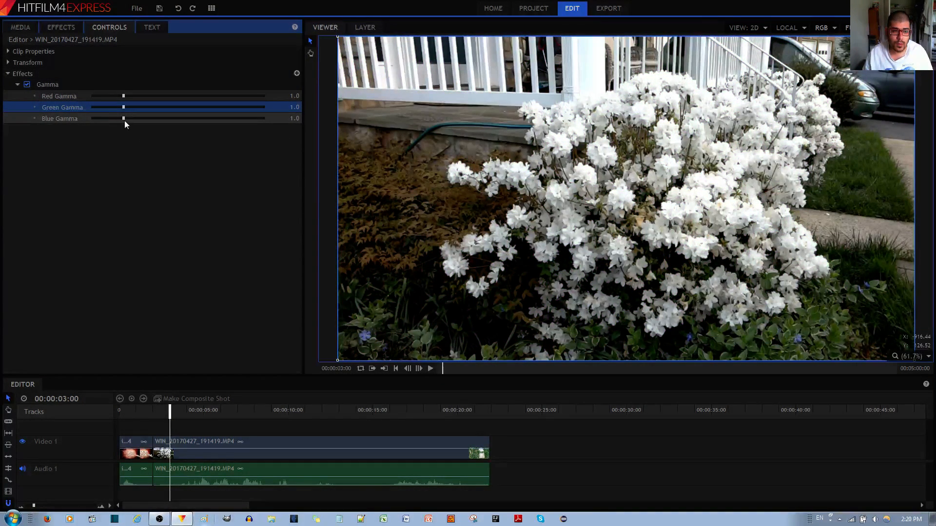
drag(124, 118, 208, 118)
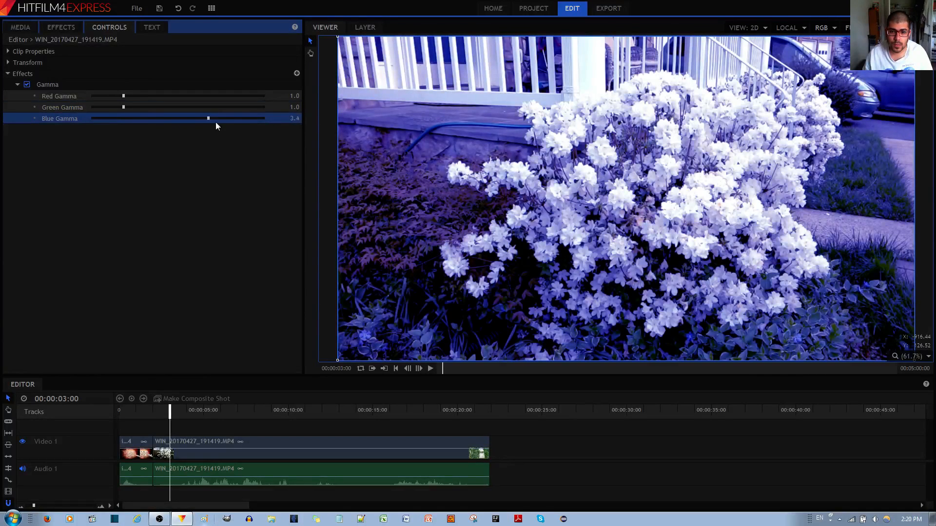
drag(207, 118, 123, 118)
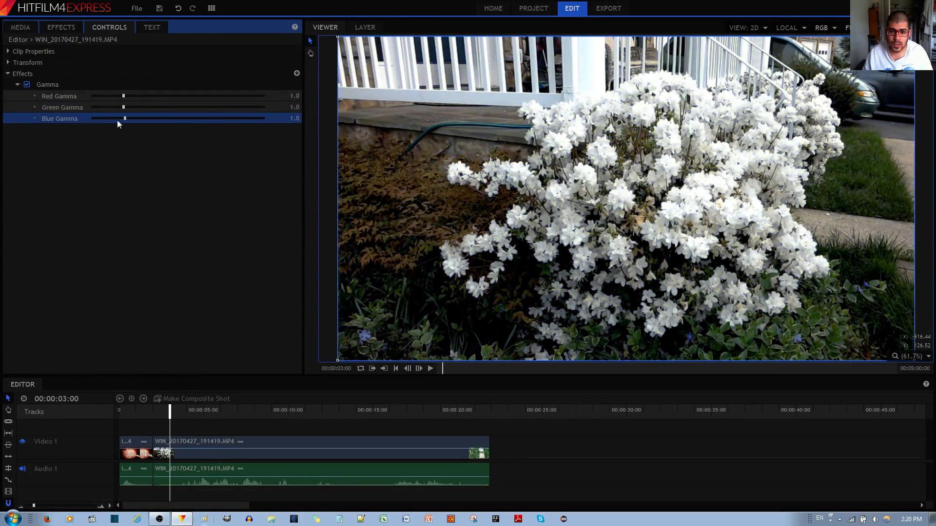
drag(124, 118, 92, 118)
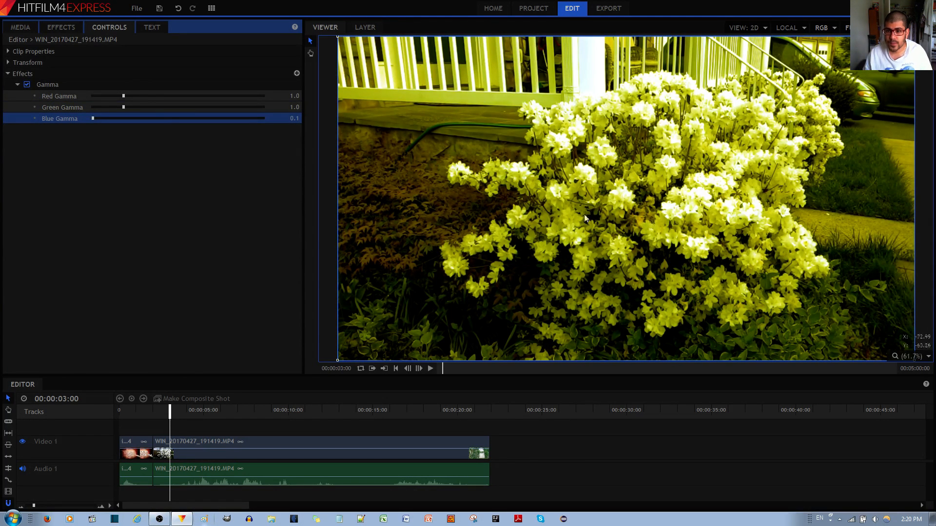
drag(92, 118, 123, 118)
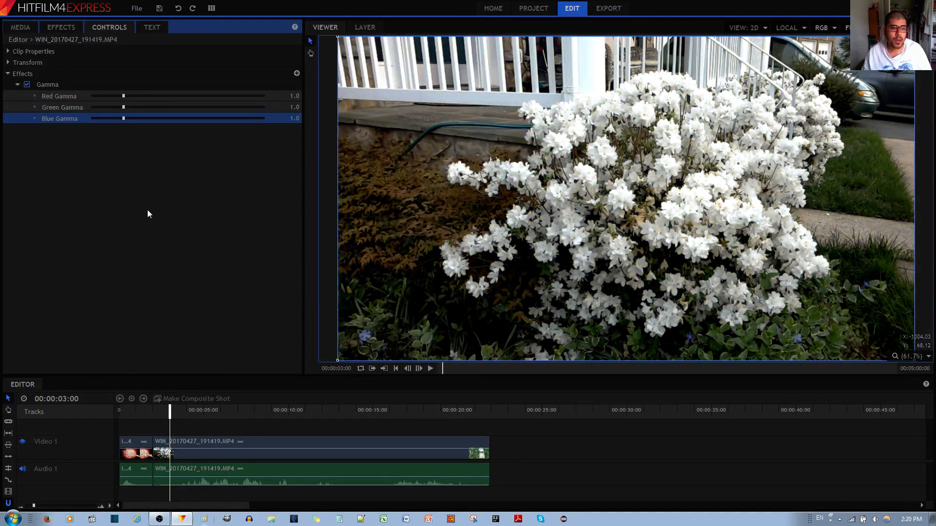